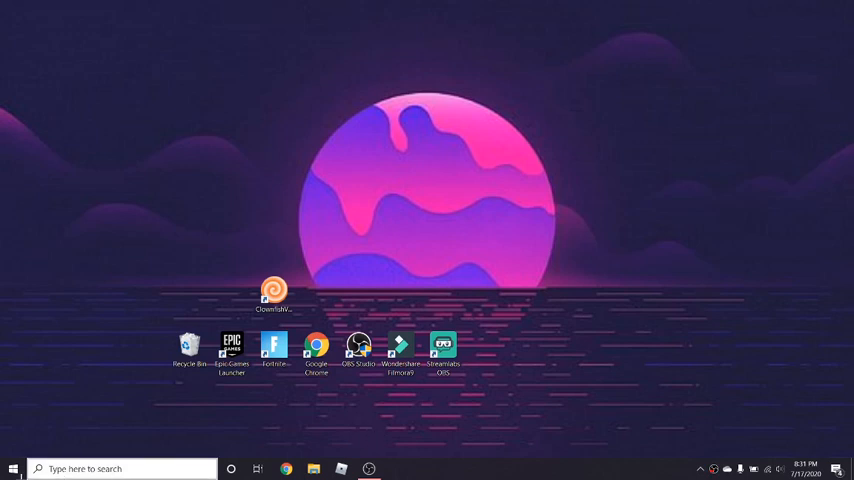
Bring up Windows Search from the taskbar search box.
{"action": "left_click", "coordinate": [120, 468]}
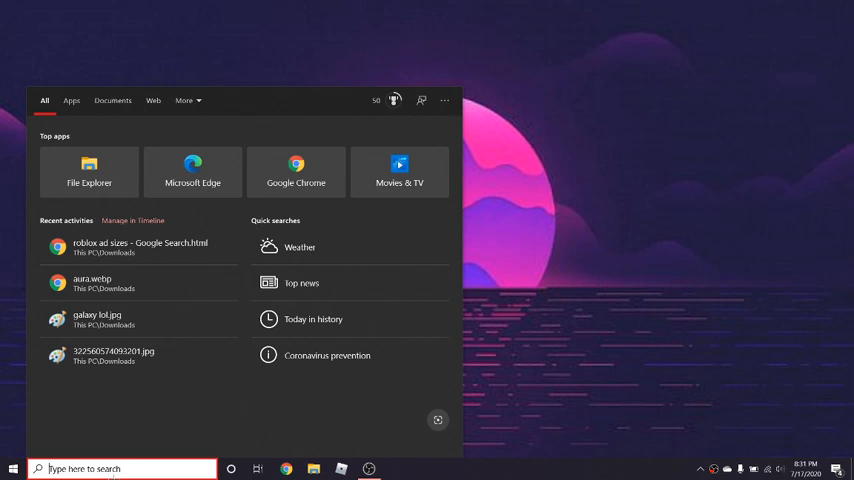
Search %appdata% to land in the AppData Roaming folder in File Explorer.
{"action": "type", "text": "%appdata"}
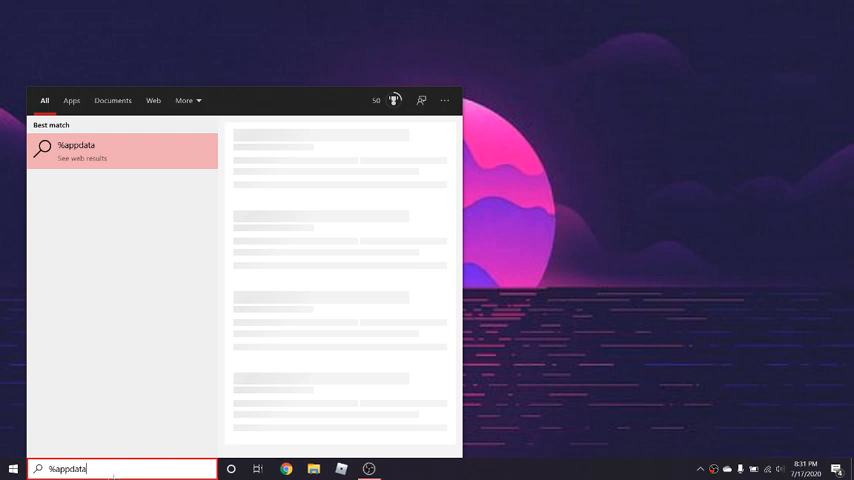
{"action": "type", "text": "%"}
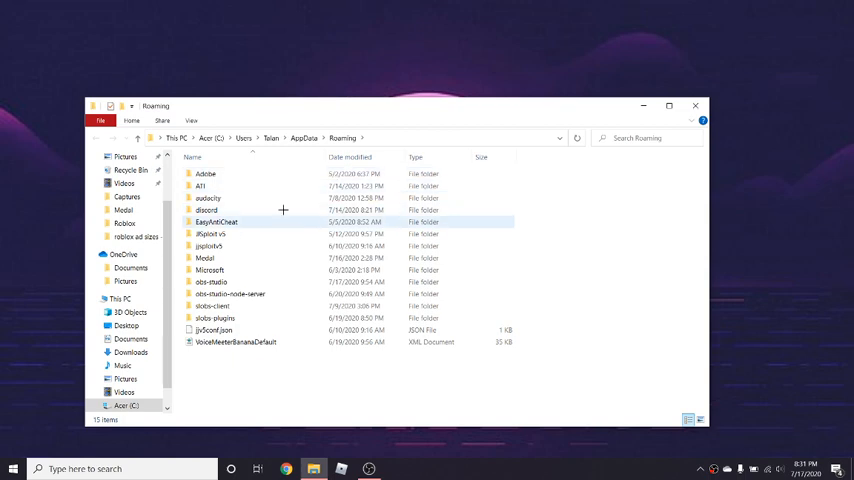
Go up to AppData Local and into the FortniteGame folder.
{"action": "left_click", "coordinate": [234, 342]}
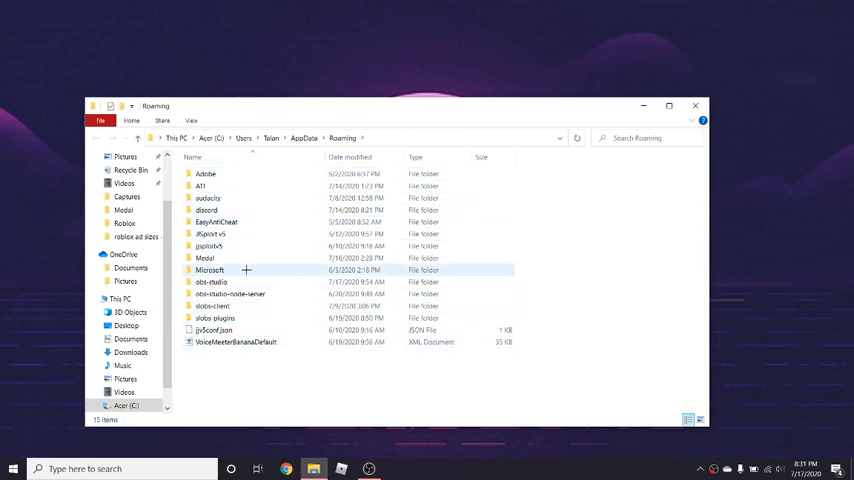
{"action": "left_click", "coordinate": [304, 138]}
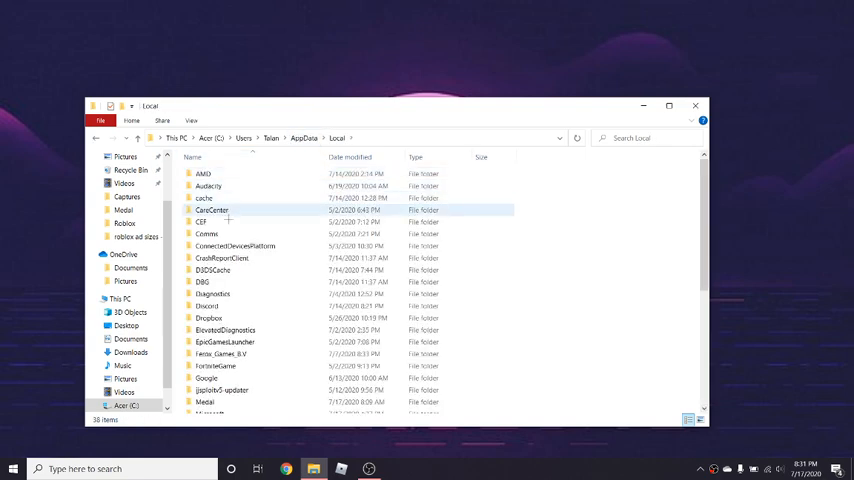
{"action": "double_click", "coordinate": [214, 364]}
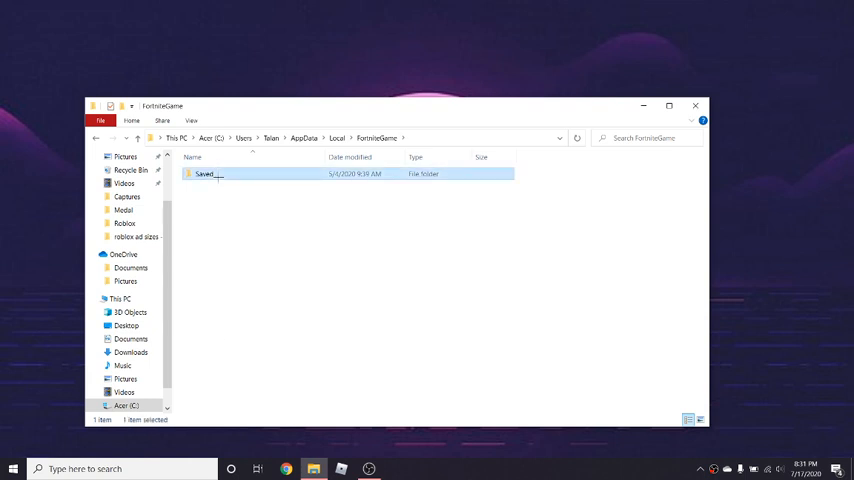
Reach Saved > Config > WindowsClient and load GameUserSettings.ini in Notepad.
{"action": "double_click", "coordinate": [204, 172]}
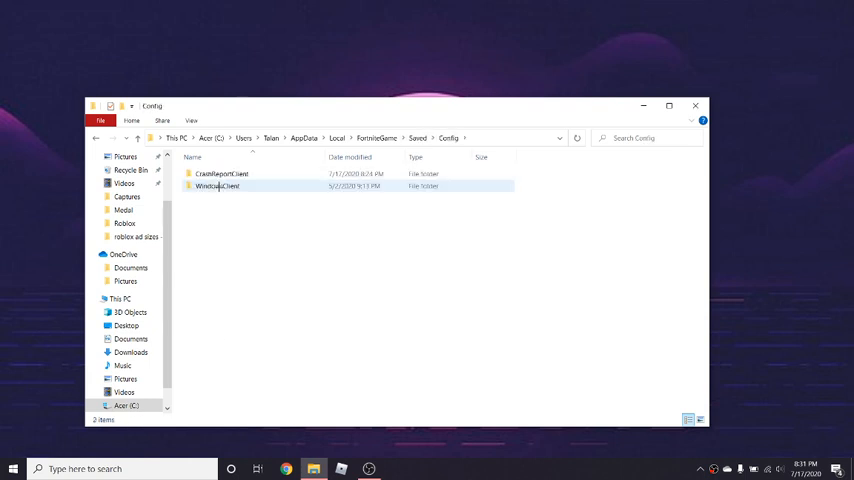
{"action": "double_click", "coordinate": [216, 186]}
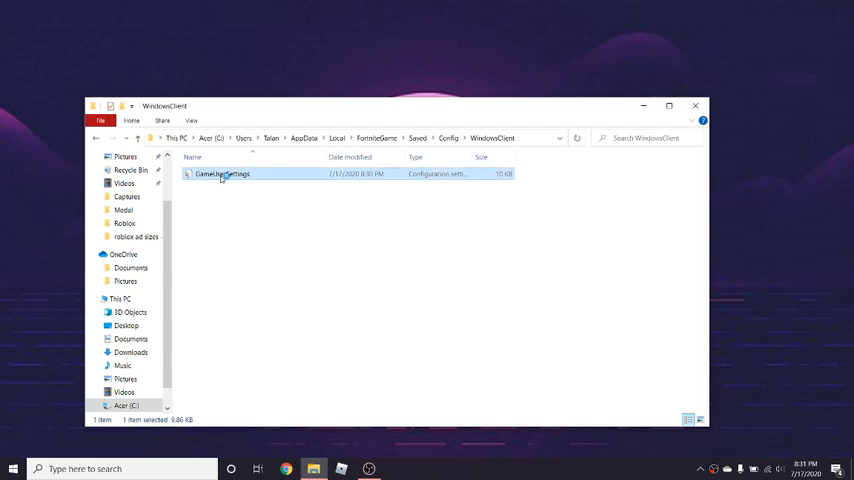
{"action": "double_click", "coordinate": [222, 172]}
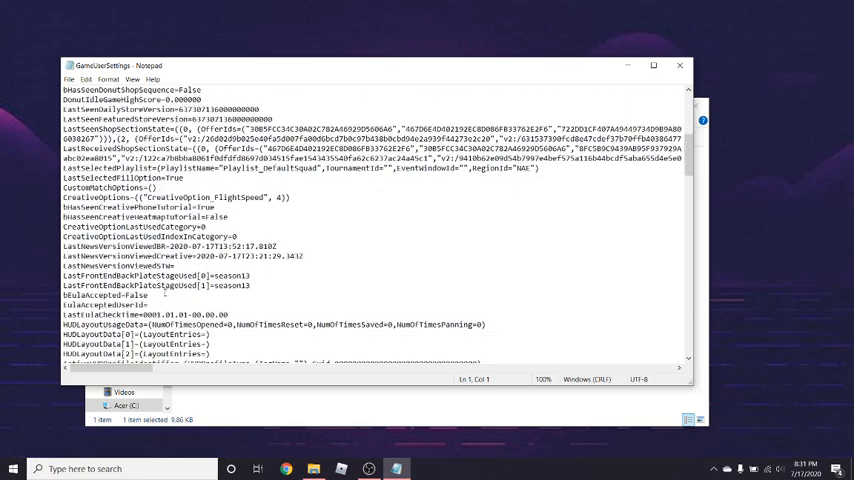
{"action": "scroll", "scroll_direction": "down", "scroll_amount": 3}
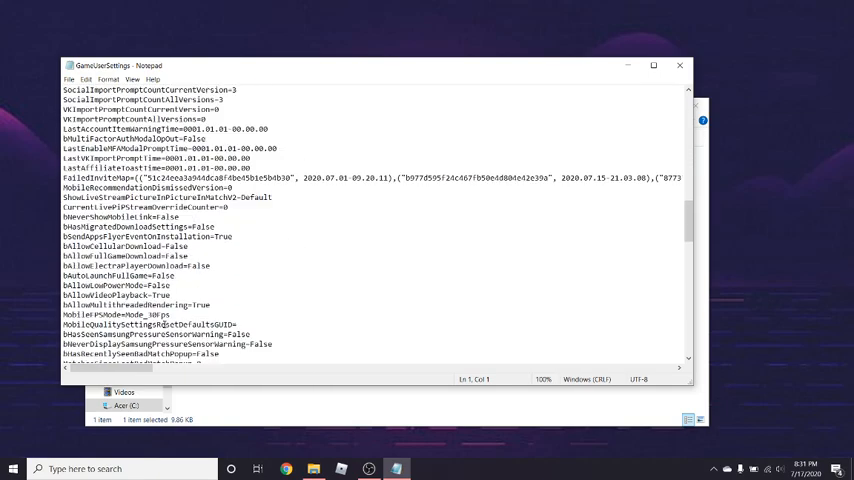
{"action": "scroll", "scroll_direction": "down", "scroll_amount": 3}
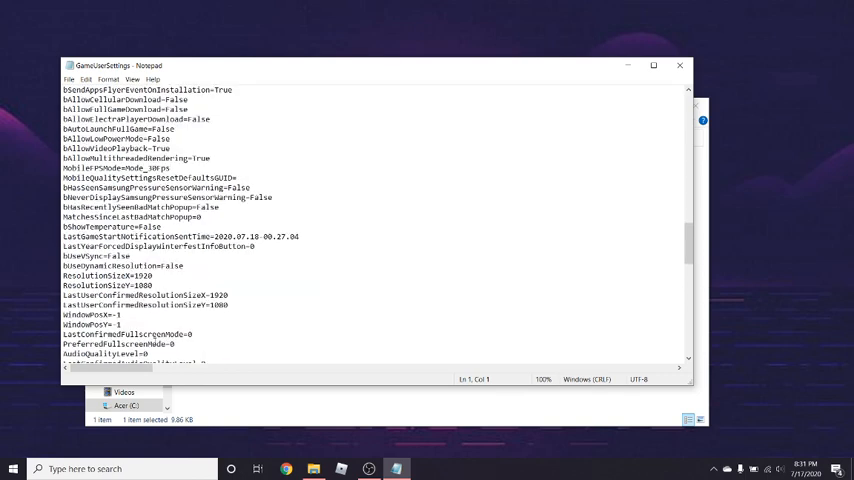
Edit the ResolutionSizeX value, typing 7 for the custom stretched width.
{"action": "left_click", "coordinate": [152, 276]}
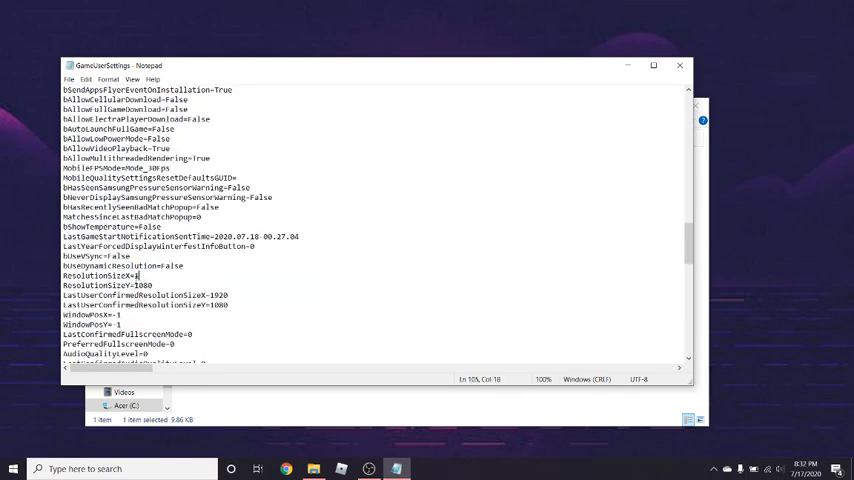
{"action": "type", "text": "740"}
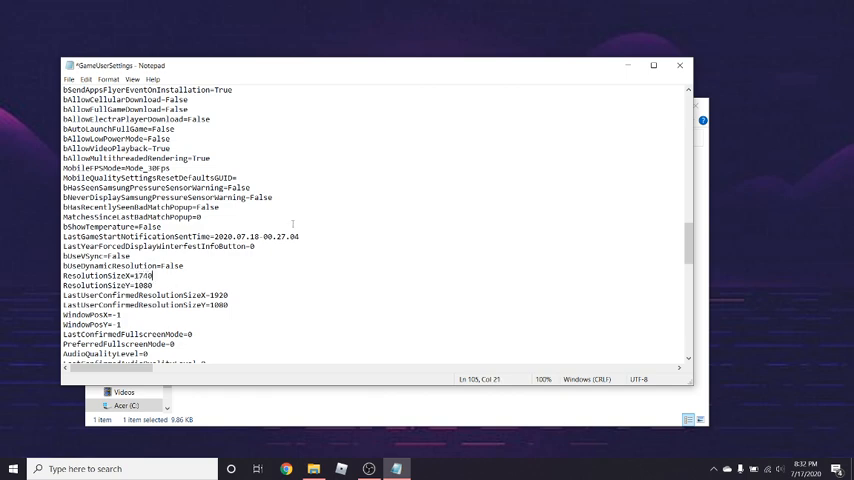
Close GameUserSettings, saving the changes so only the desktop remains.
{"action": "left_click", "coordinate": [680, 64]}
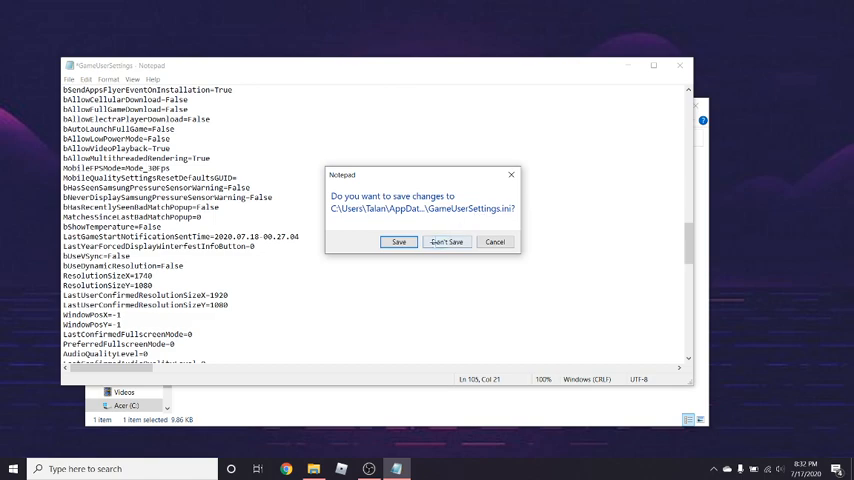
{"action": "left_click", "coordinate": [446, 240]}
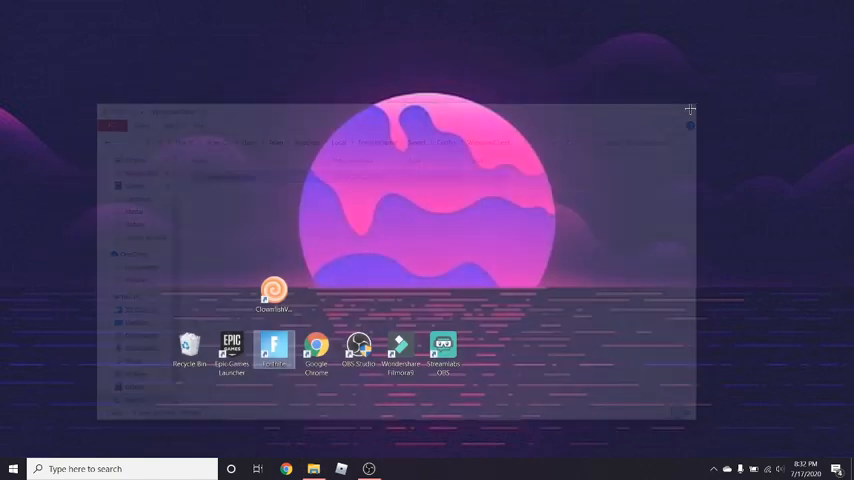
{"action": "left_click", "coordinate": [688, 112]}
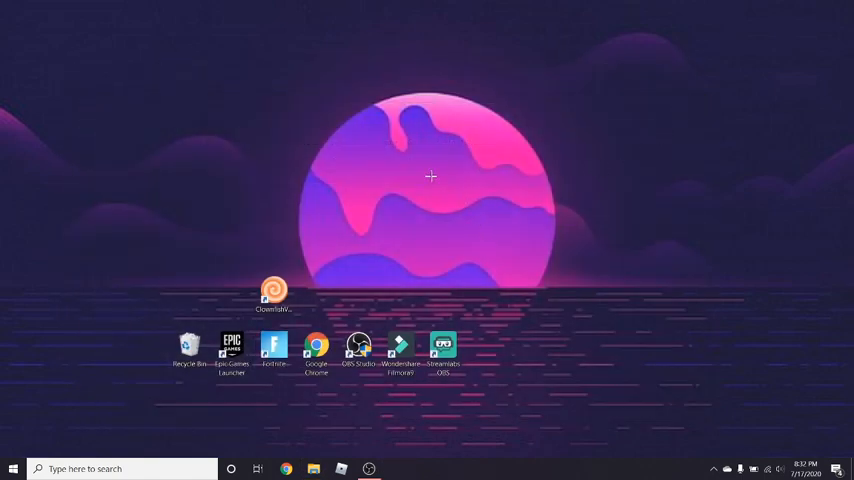